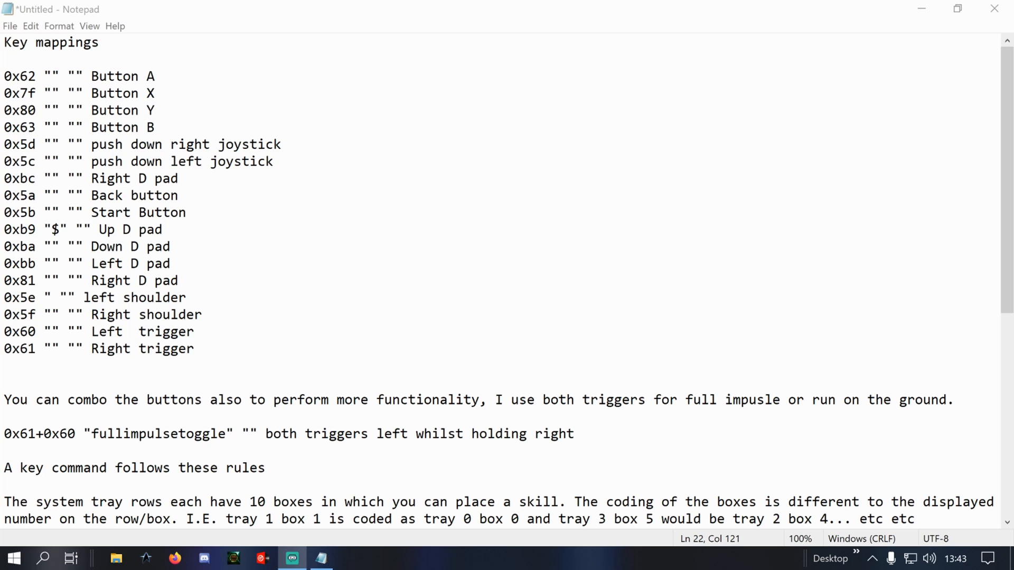
Step: Extend the 0x62 tray line with +TrayExecByTray entries ending in tray 0 box 0 $$
{"action": "scroll", "scroll_direction": "down", "scroll_amount": 3}
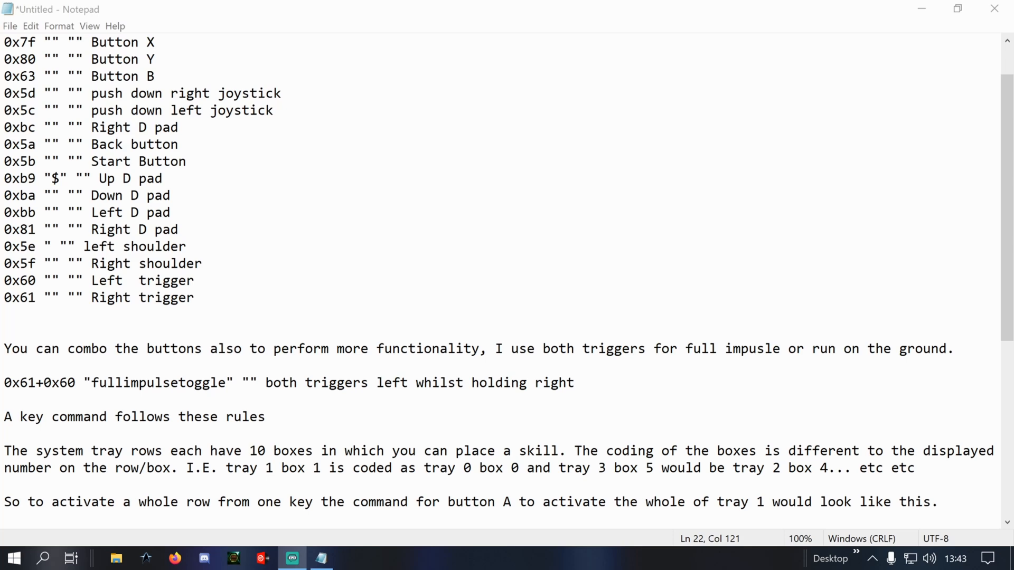
{"action": "scroll", "scroll_direction": "down", "scroll_amount": 3}
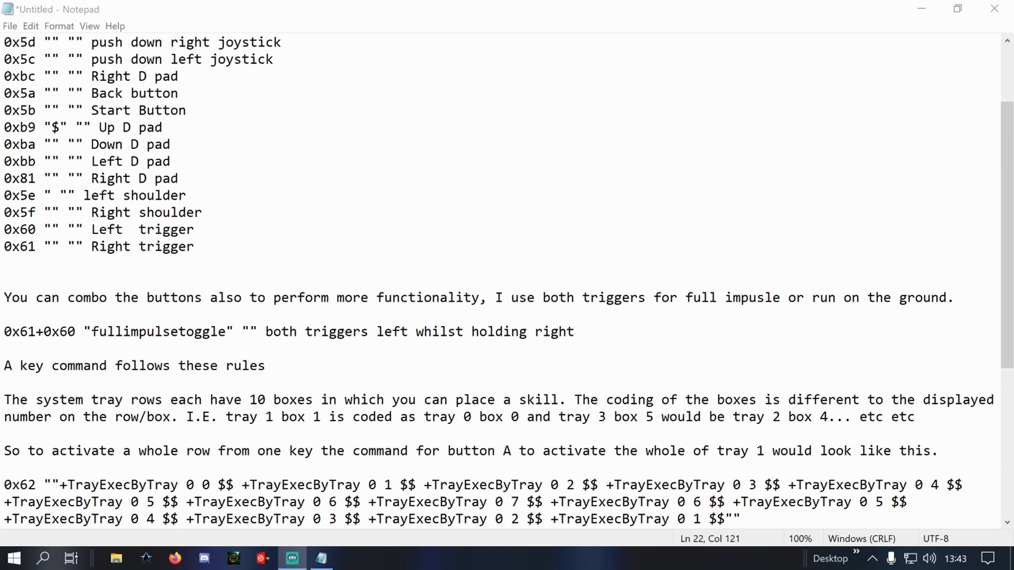
{"action": "scroll", "scroll_direction": "down", "scroll_amount": 3}
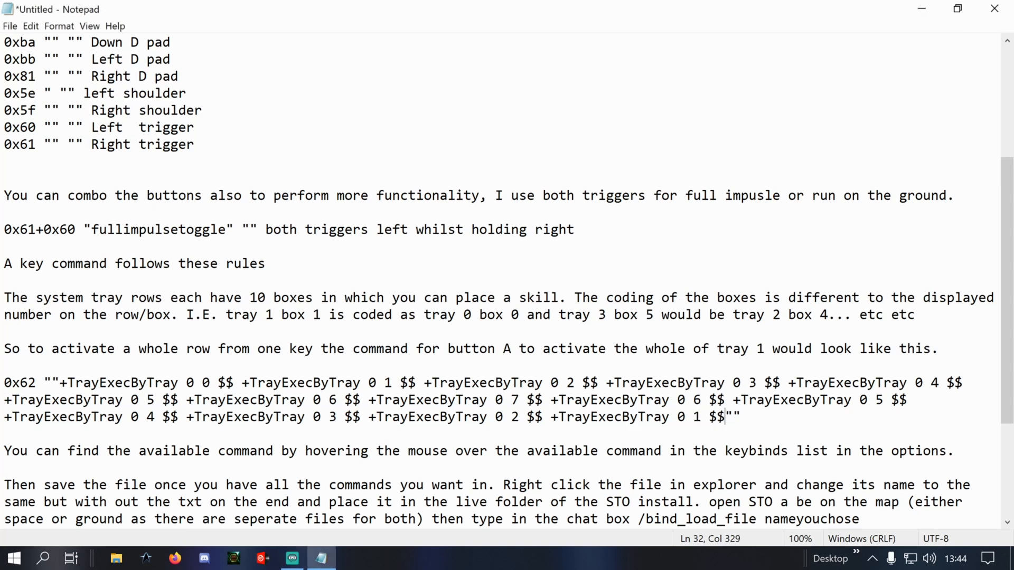
{"action": "type", "text": "+TrayExecByTray 0 1 $$"}
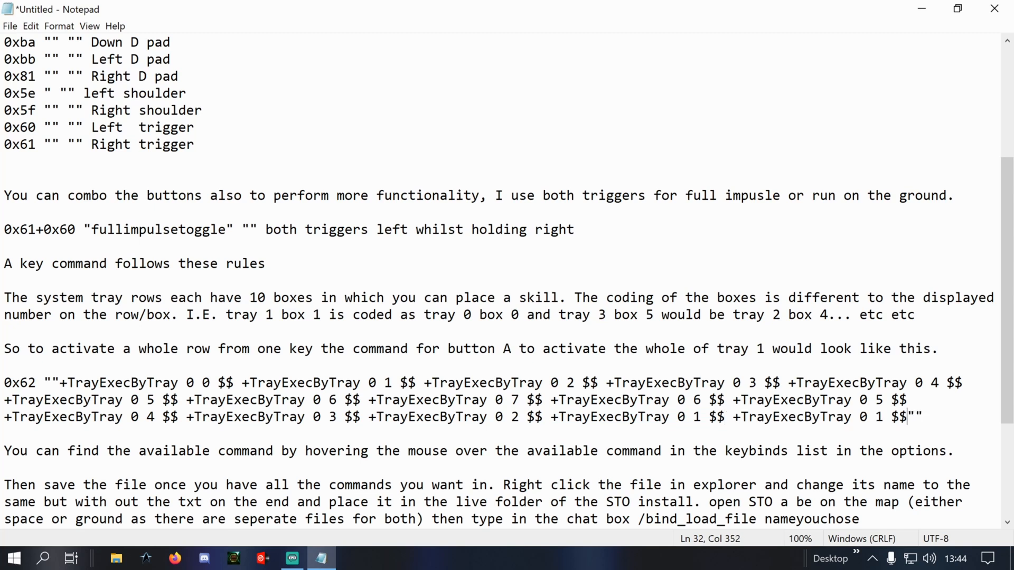
{"action": "key", "text": "Left"}
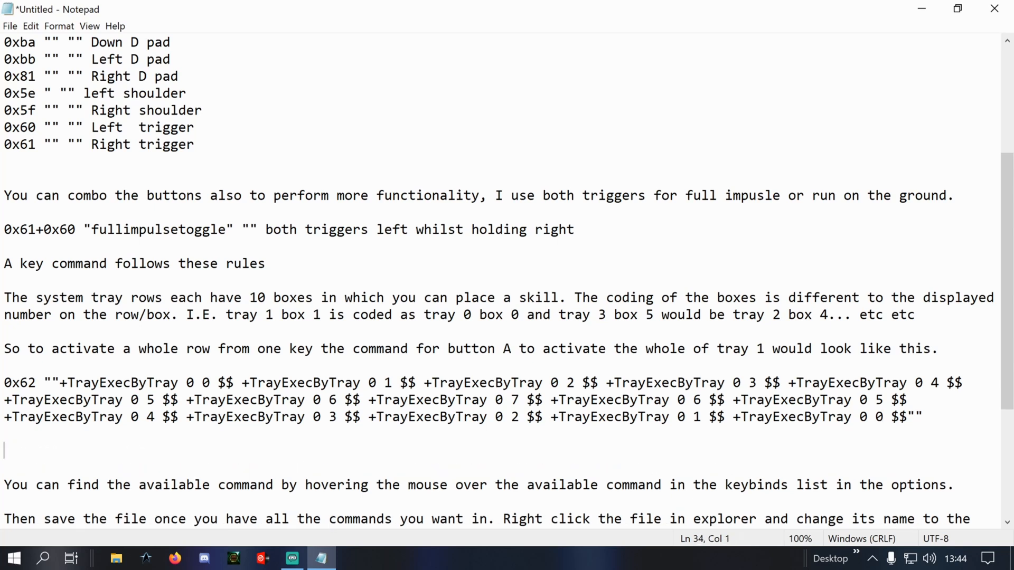
{"action": "type", "text": "0"}
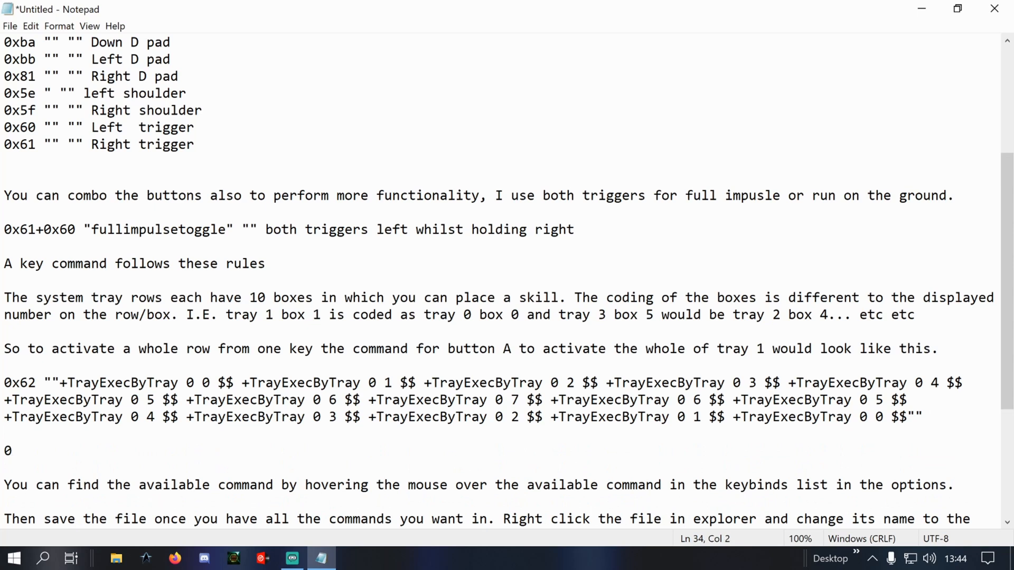
Step: Remove the stray half-typed x61 text, leaving an empty line after the command
{"action": "type", "text": "x61"}
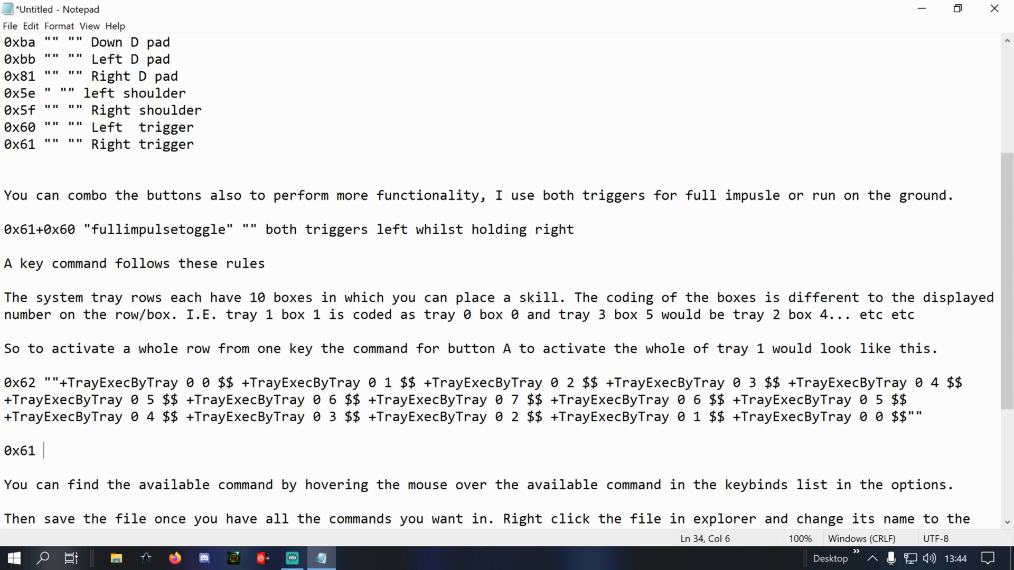
{"action": "key", "text": "Backspace"}
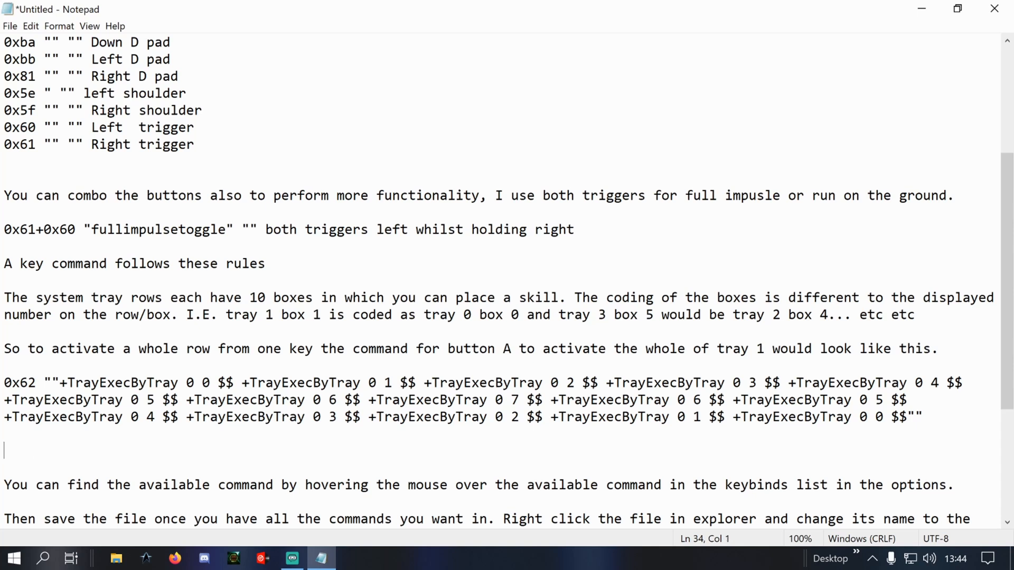
{"action": "scroll", "scroll_direction": "down", "scroll_amount": 3}
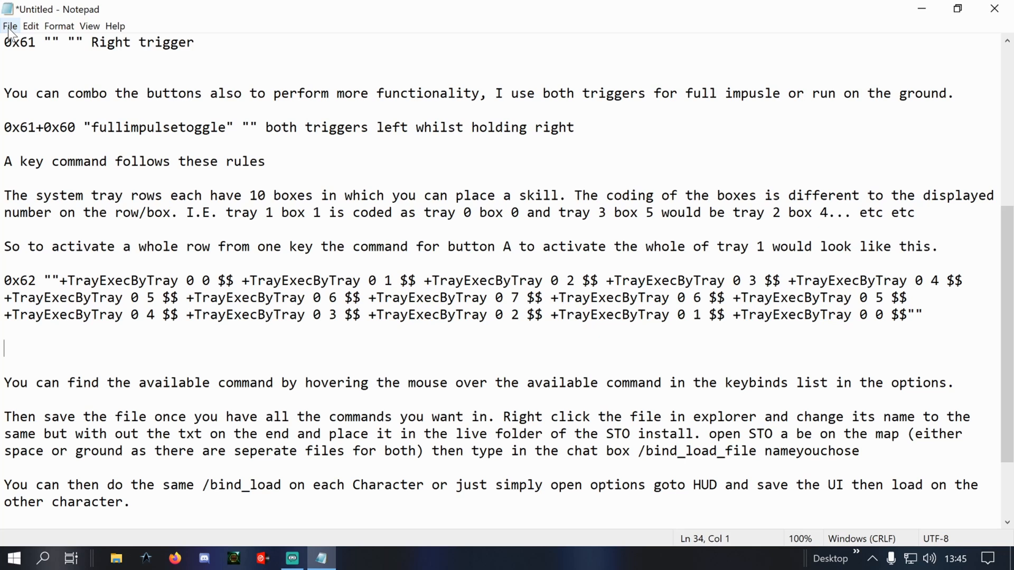
{"action": "mouse_move", "coordinate": [215, 548]}
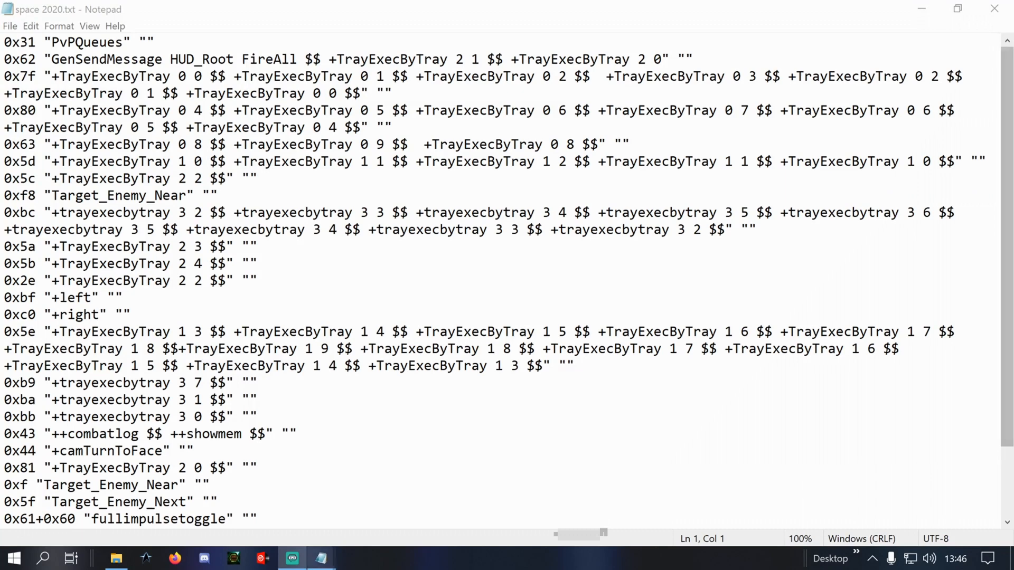
Step: Load space 2020.txt from the Live folder and begin saving it under that name
{"action": "scroll", "scroll_direction": "down", "scroll_amount": 3}
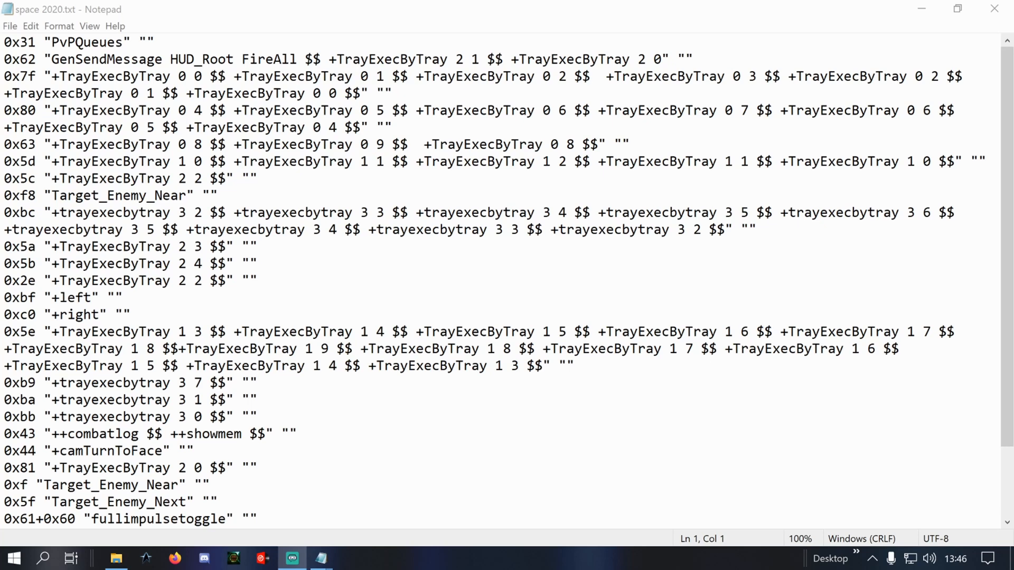
{"action": "mouse_move", "coordinate": [11, 33]}
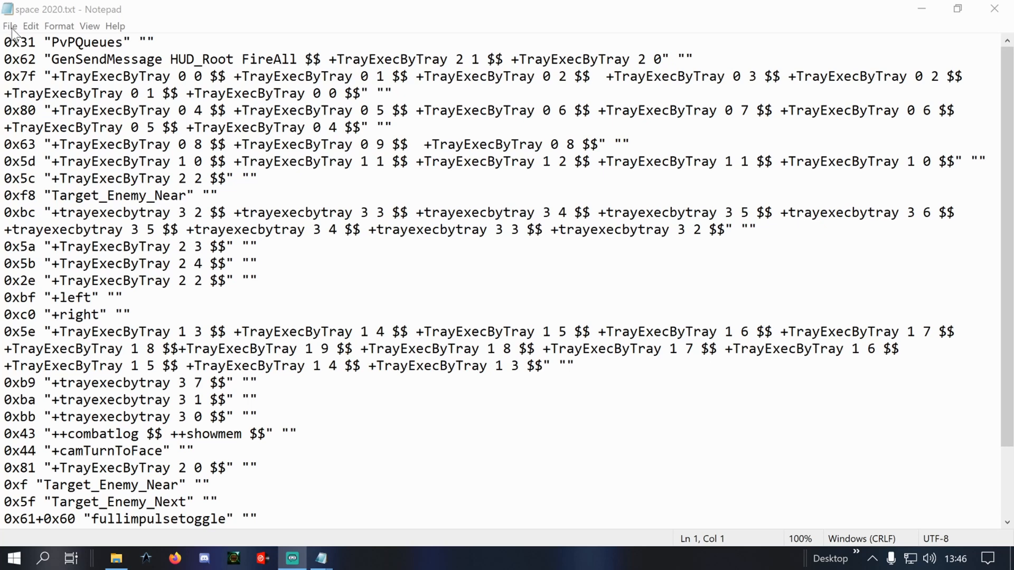
{"action": "left_click", "coordinate": [10, 25]}
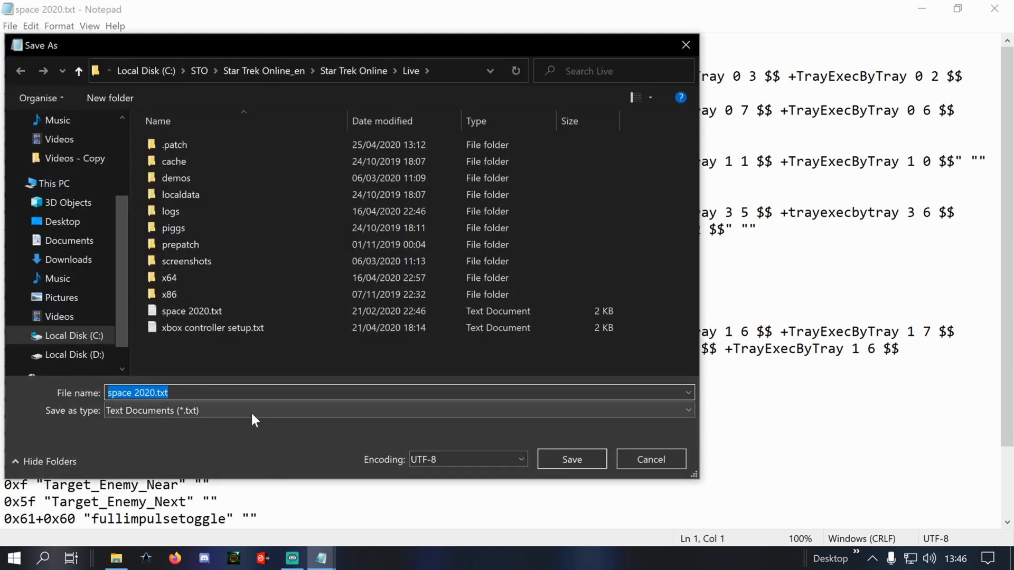
{"action": "mouse_move", "coordinate": [198, 393]}
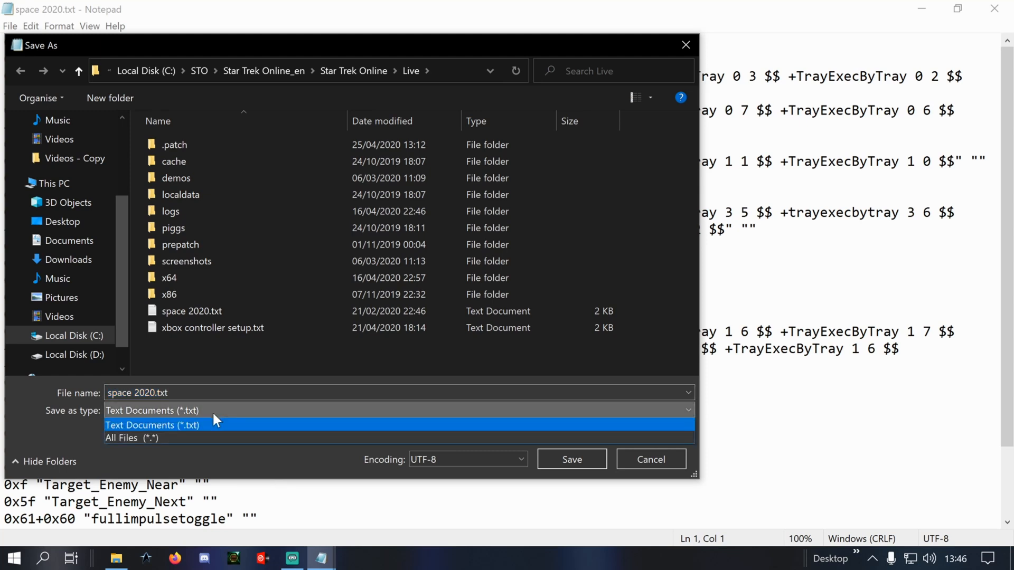
{"action": "left_click", "coordinate": [132, 437]}
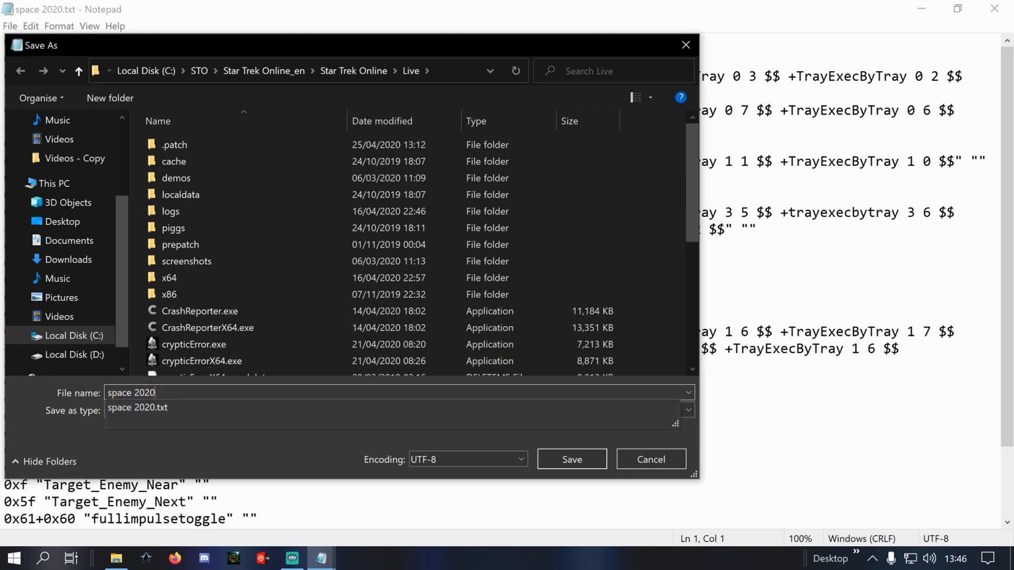
{"action": "mouse_move", "coordinate": [412, 71]}
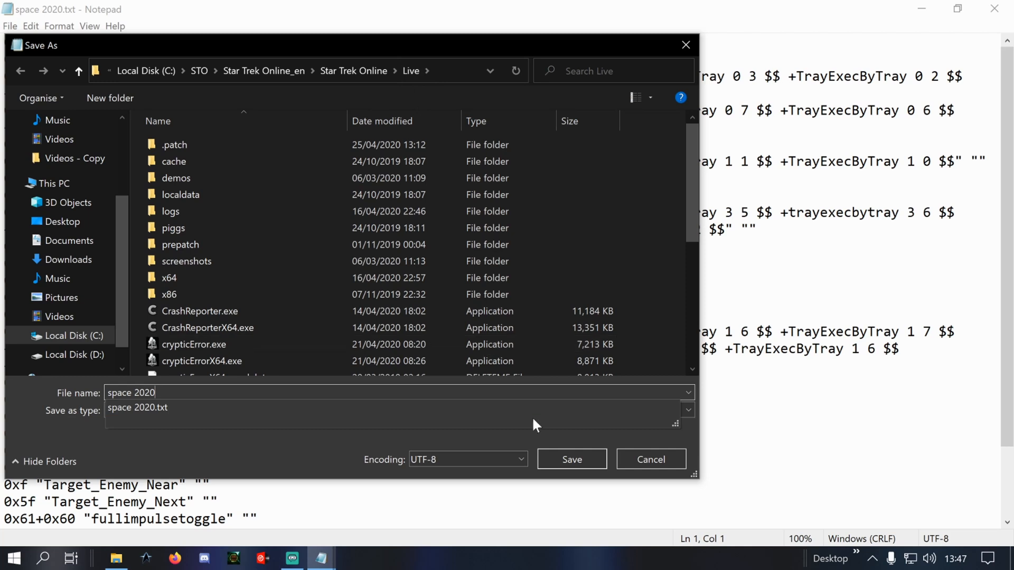
{"action": "left_click", "coordinate": [520, 459]}
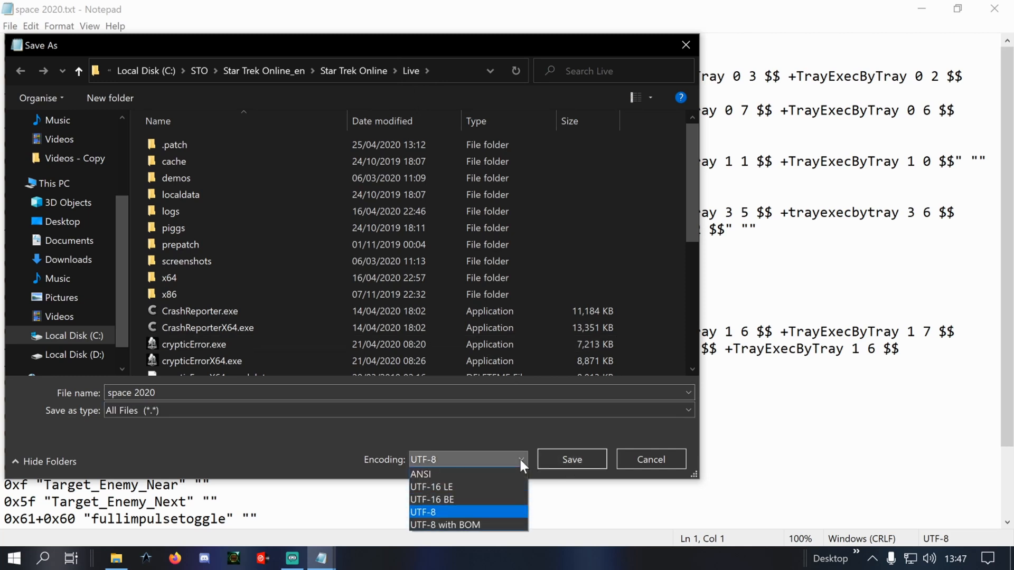
{"action": "mouse_move", "coordinate": [580, 460]}
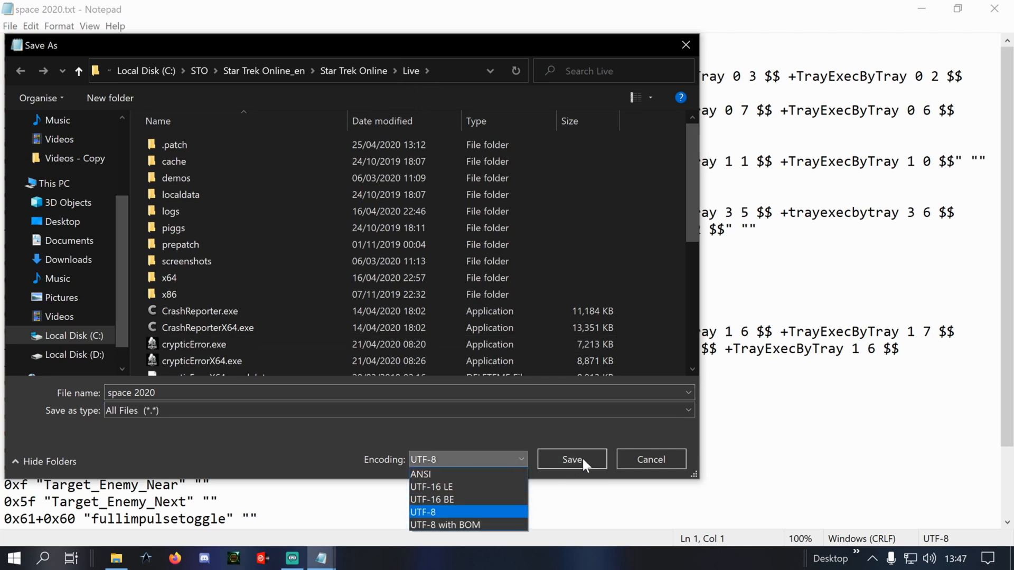
{"action": "left_click", "coordinate": [572, 459]}
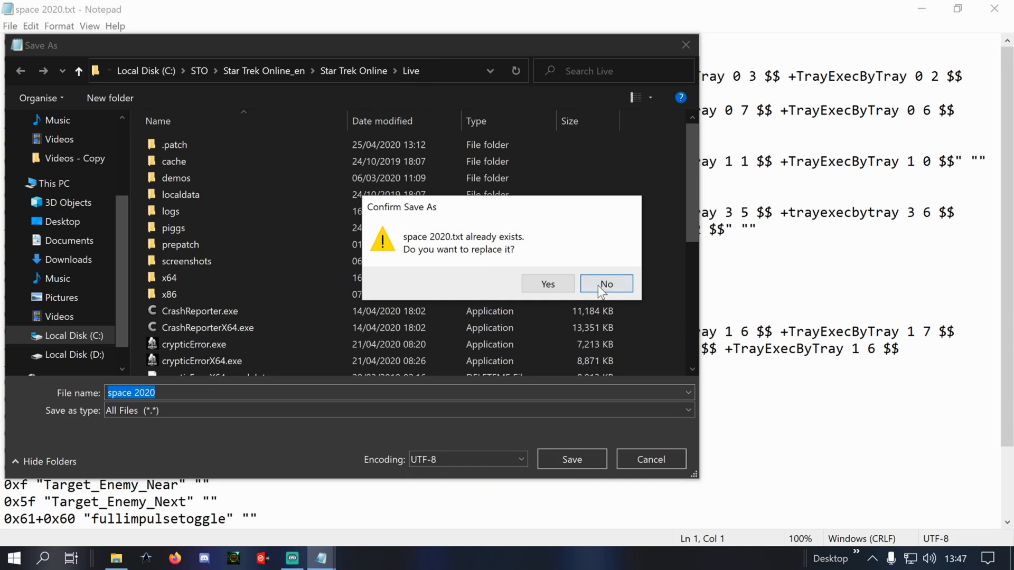
{"action": "left_click", "coordinate": [604, 284]}
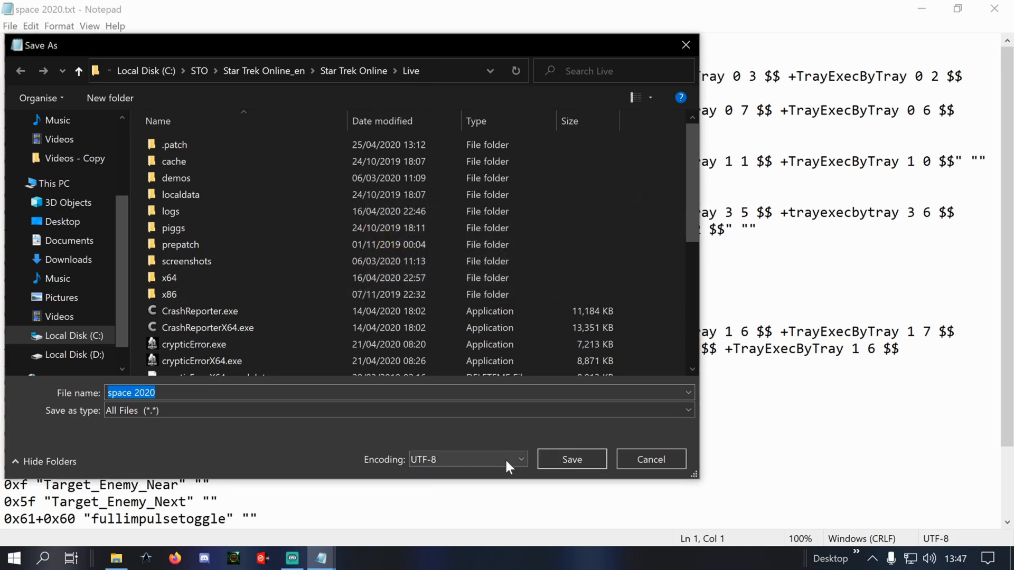
{"action": "left_click", "coordinate": [570, 459]}
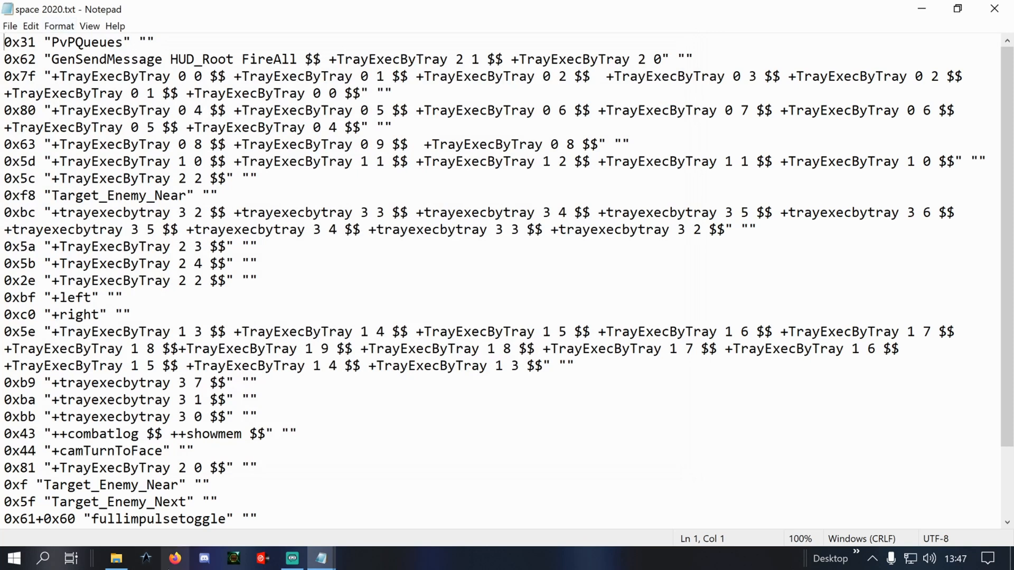
{"action": "mouse_move", "coordinate": [994, 10]}
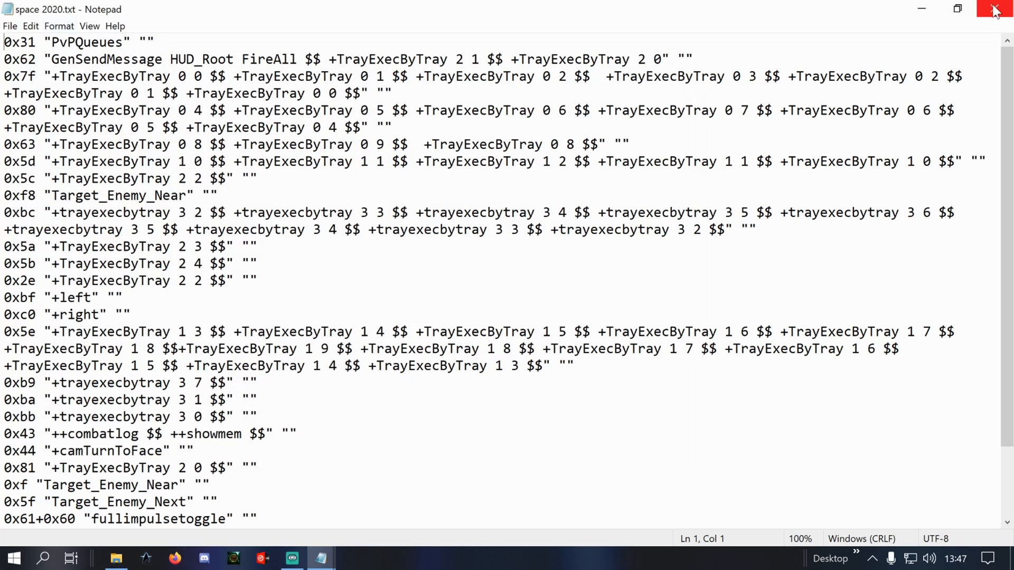
Step: Close Notepad and rename space 2020.txt to space 2020, confirming the extension warning
{"action": "left_click", "coordinate": [994, 10]}
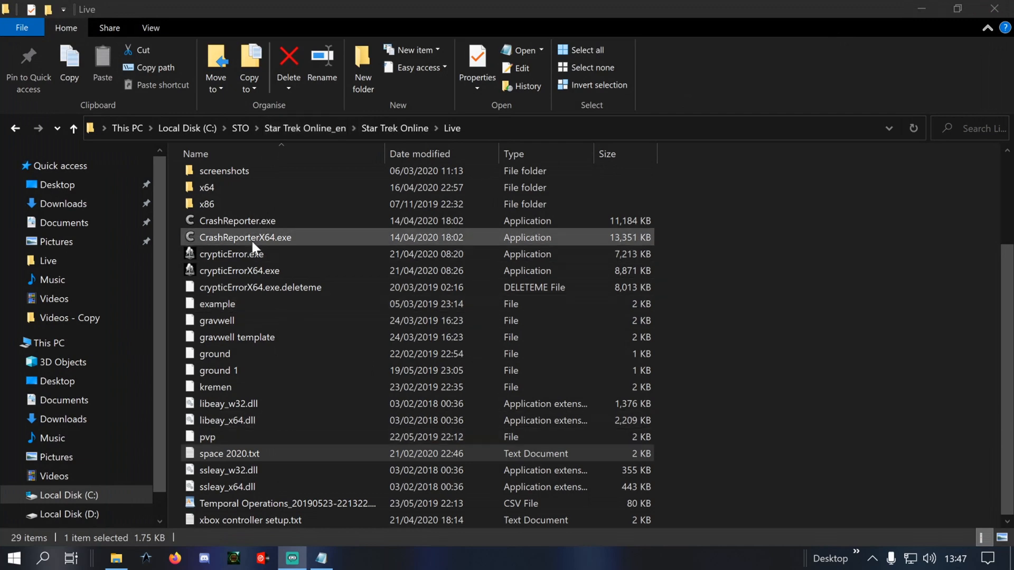
{"action": "right_click", "coordinate": [229, 453]}
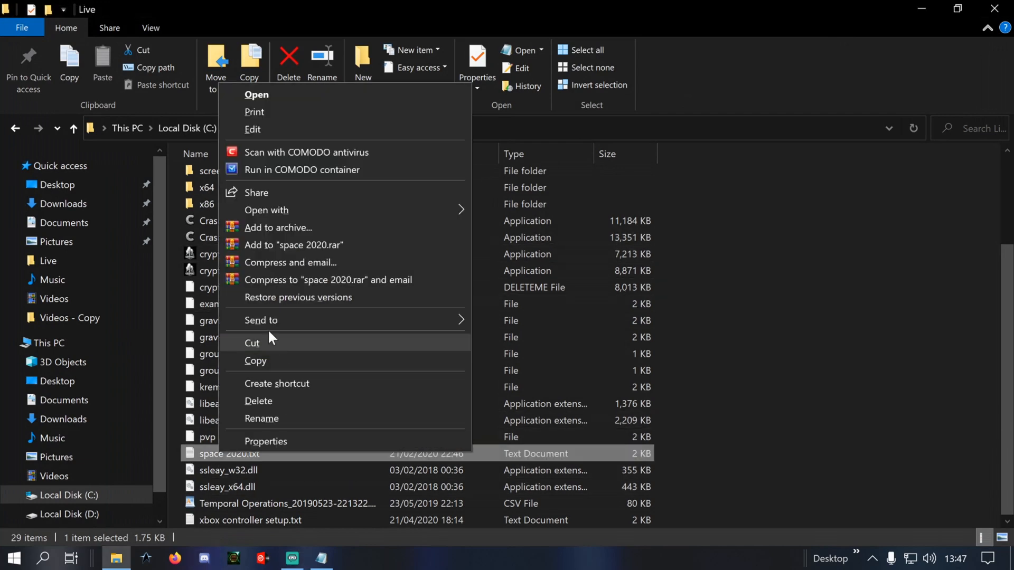
{"action": "left_click", "coordinate": [262, 418]}
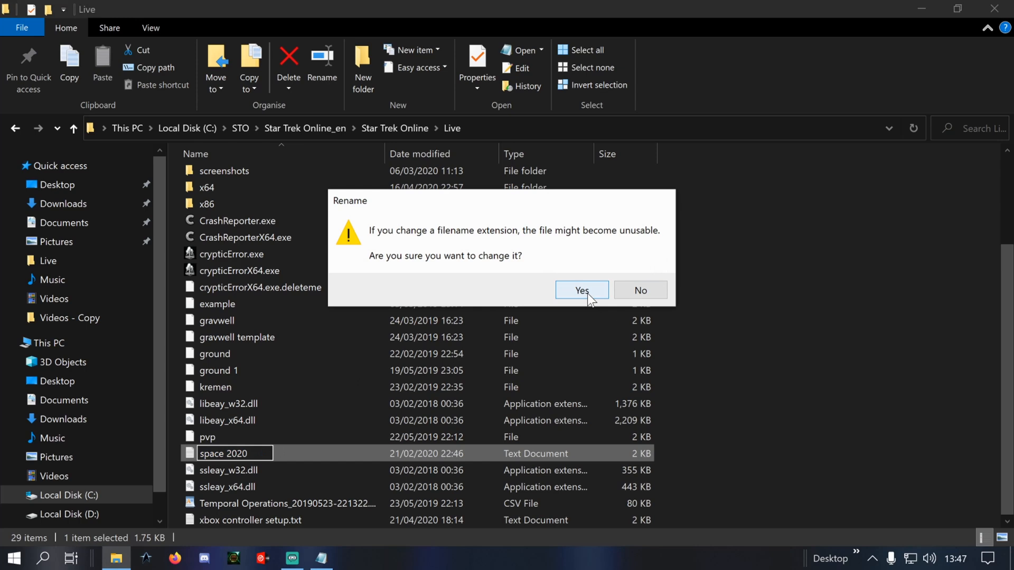
{"action": "left_click", "coordinate": [581, 289]}
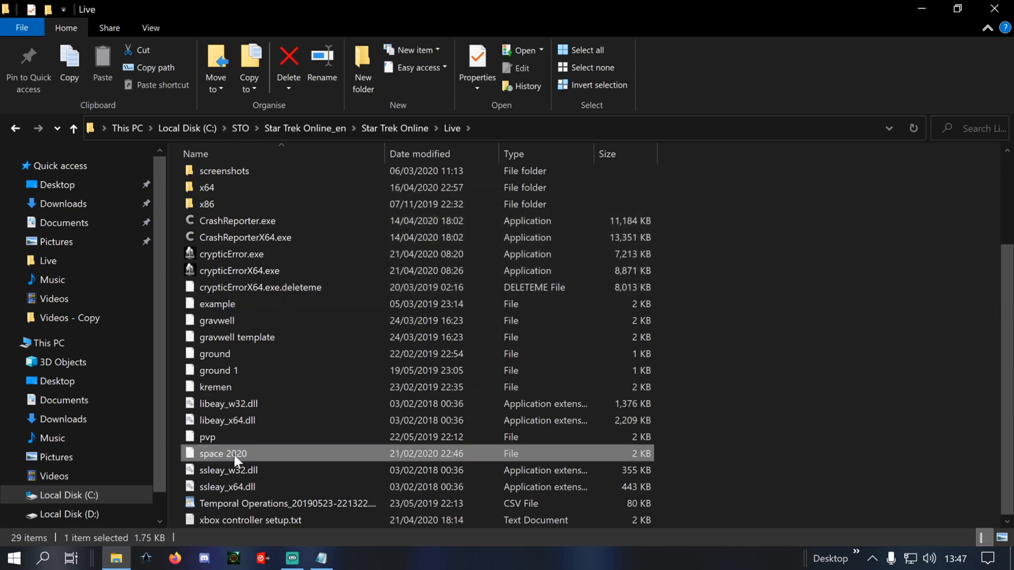
{"action": "mouse_move", "coordinate": [941, 95]}
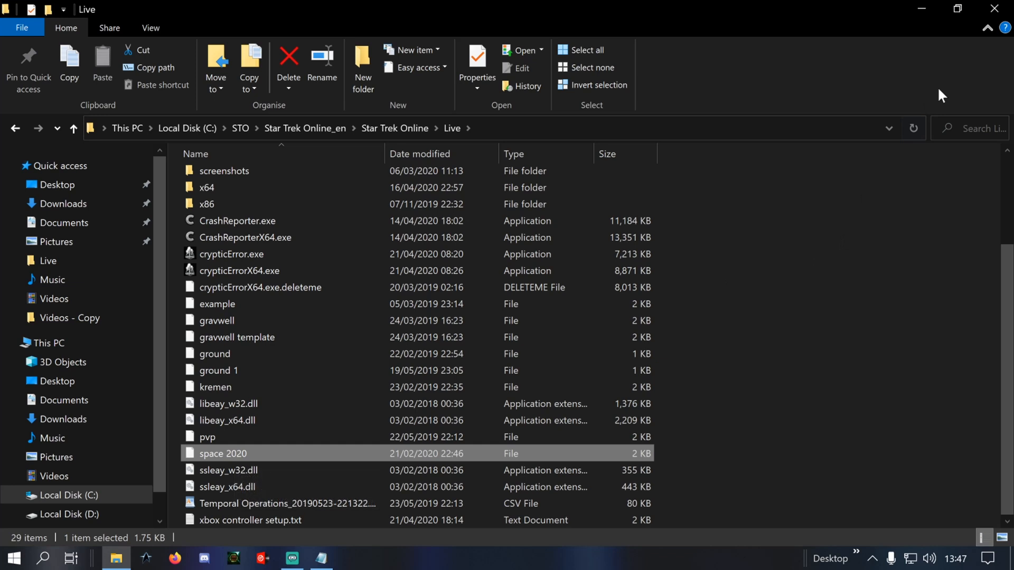
{"action": "mouse_move", "coordinate": [921, 9]}
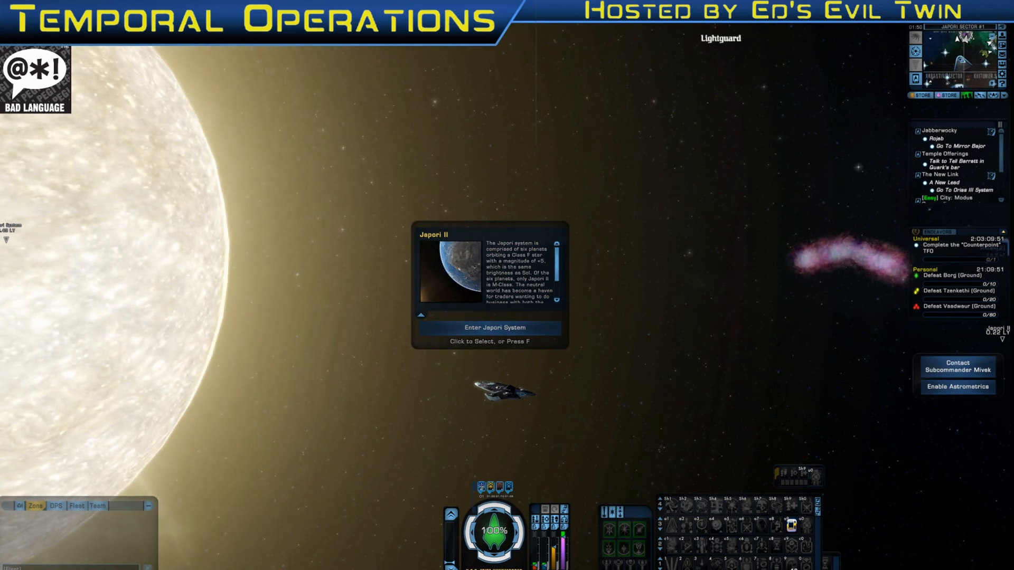
Step: Enter the Japori II system from its sector-space panel
{"action": "left_click", "coordinate": [489, 327]}
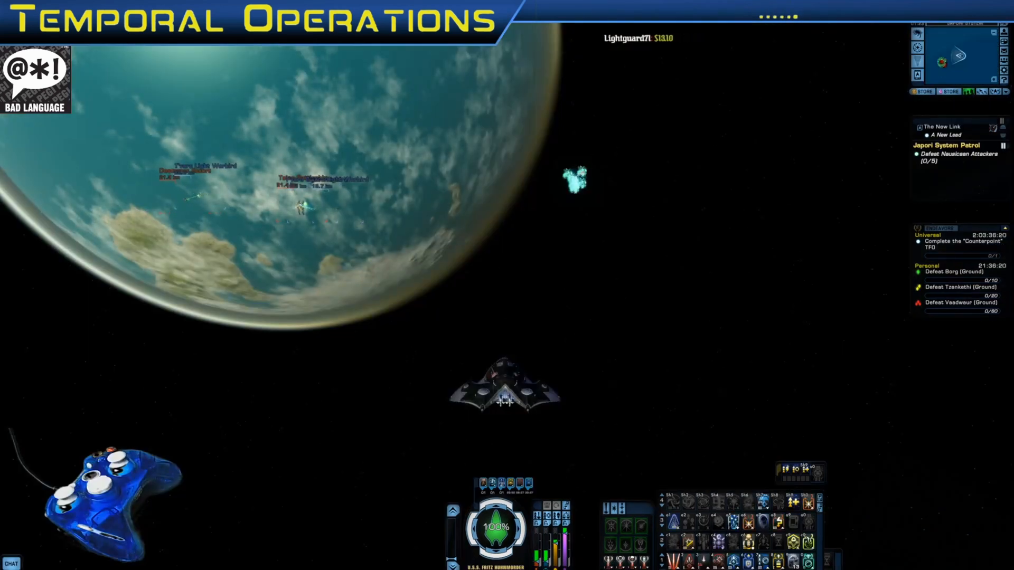